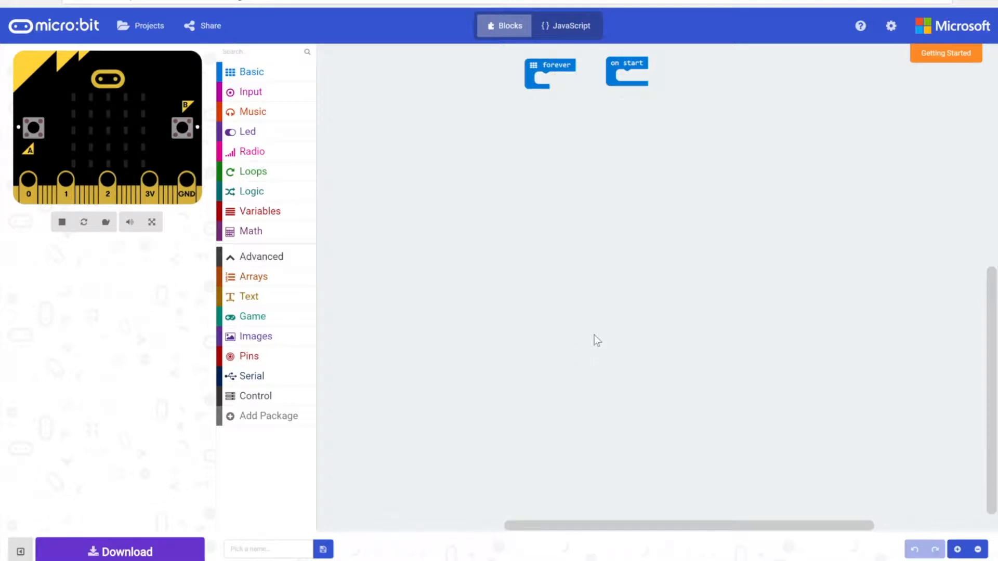
mouse_move(621, 357)
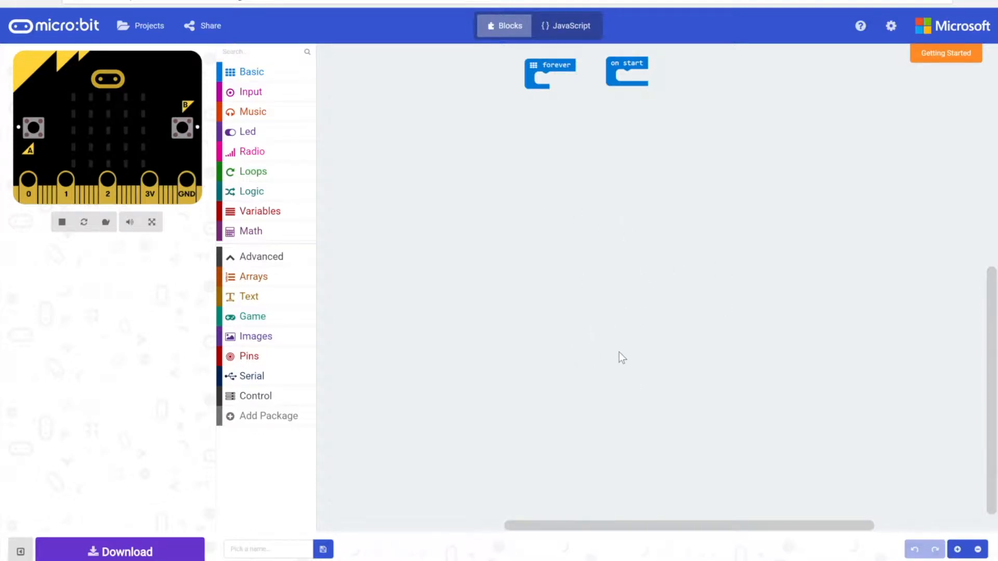
mouse_move(621, 344)
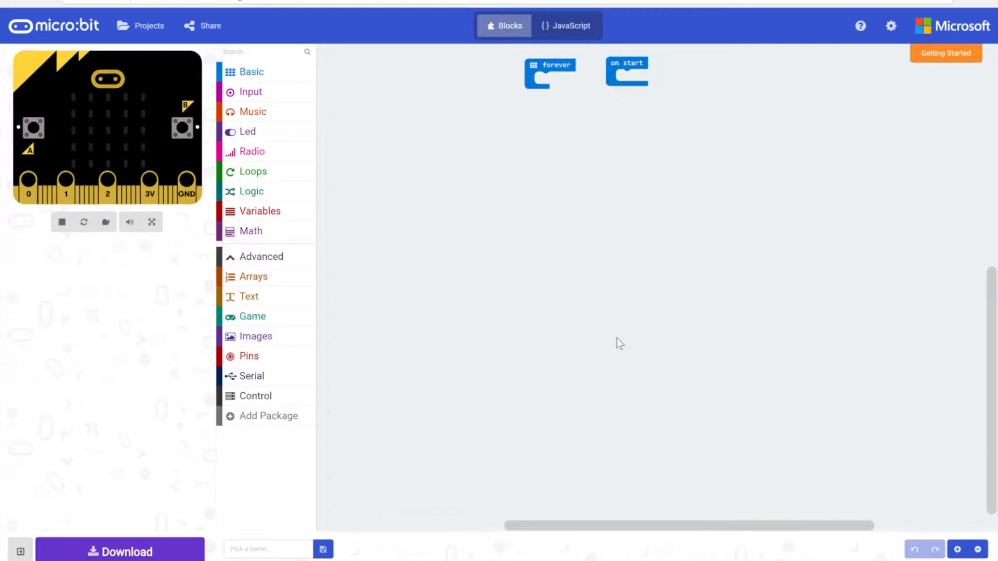
mouse_move(560, 73)
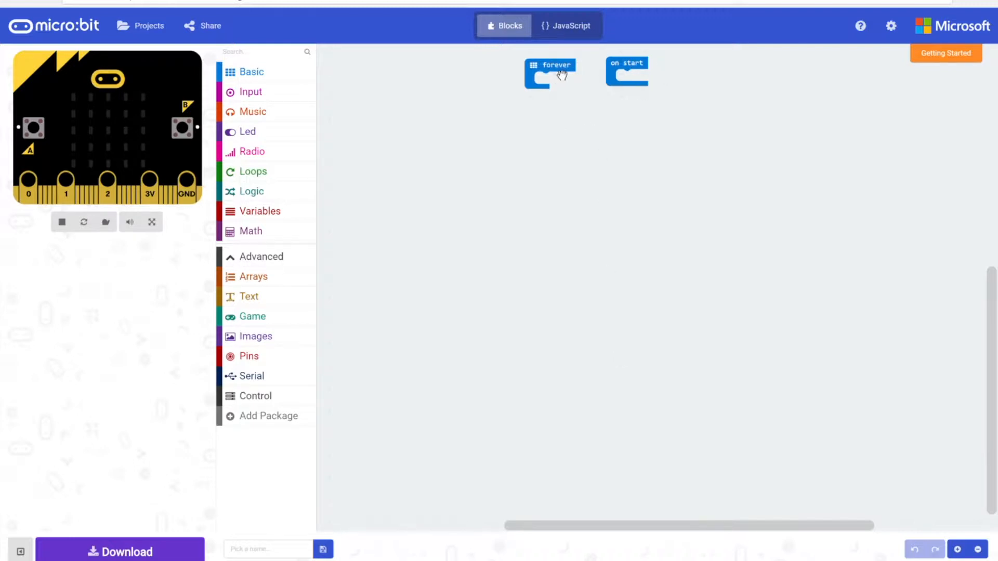
Delete the unused forever block, leaving only on start in the workspace.
left_click_drag(550, 74, 304, 134)
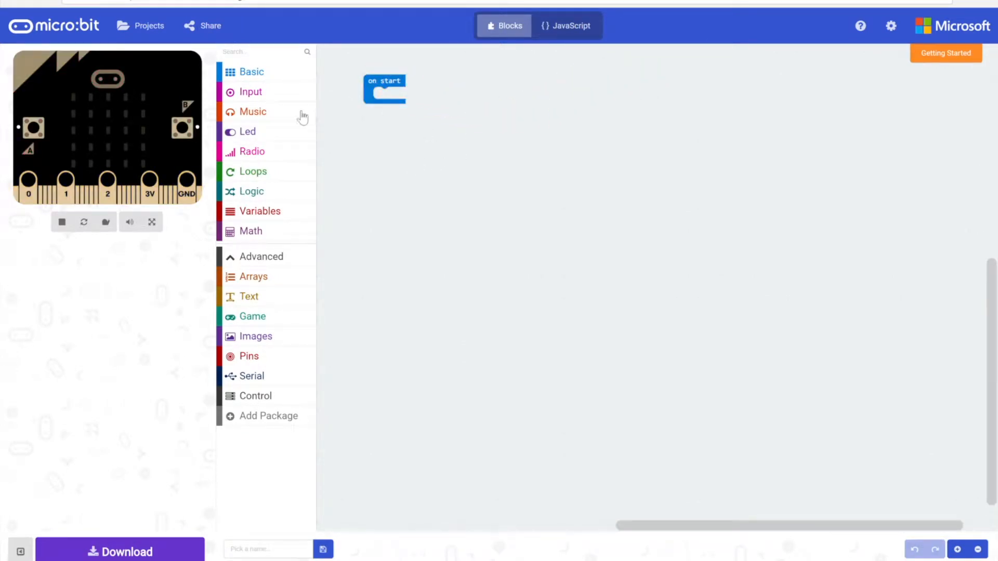
Place a 'radio set group' block in on start and set the group to 100.
left_click(252, 151)
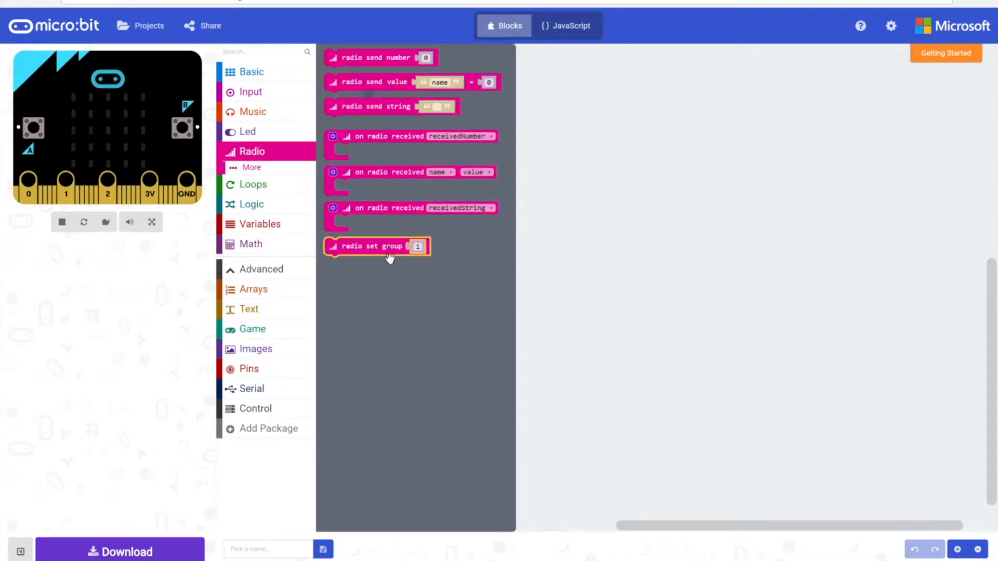
left_click_drag(377, 247, 428, 108)
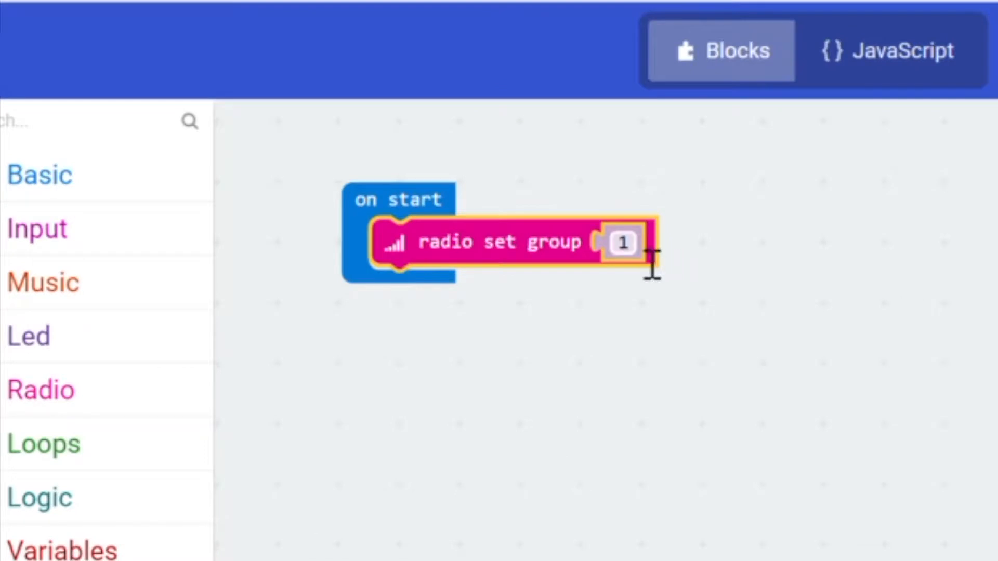
left_click(622, 243)
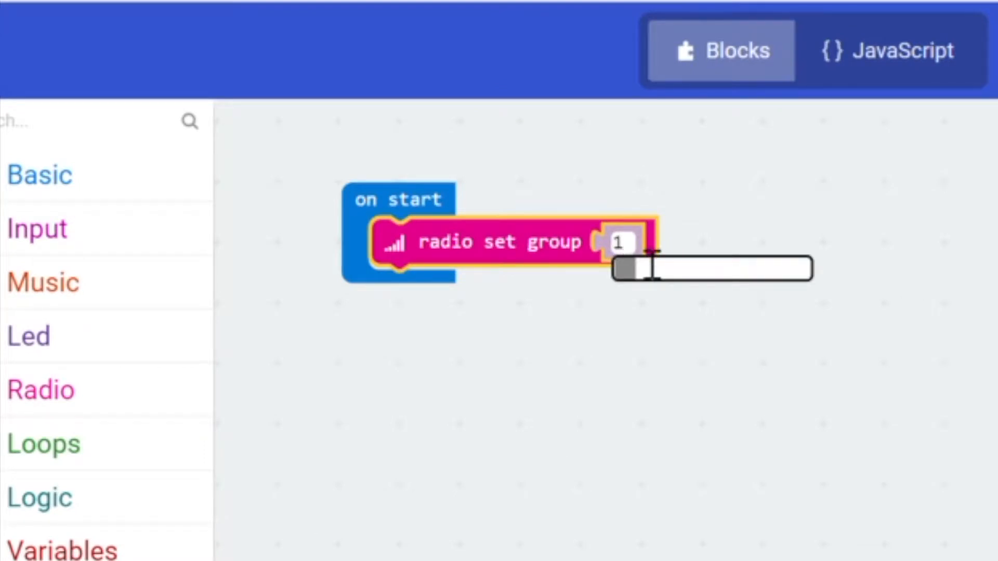
left_click_drag(630, 268, 681, 268)
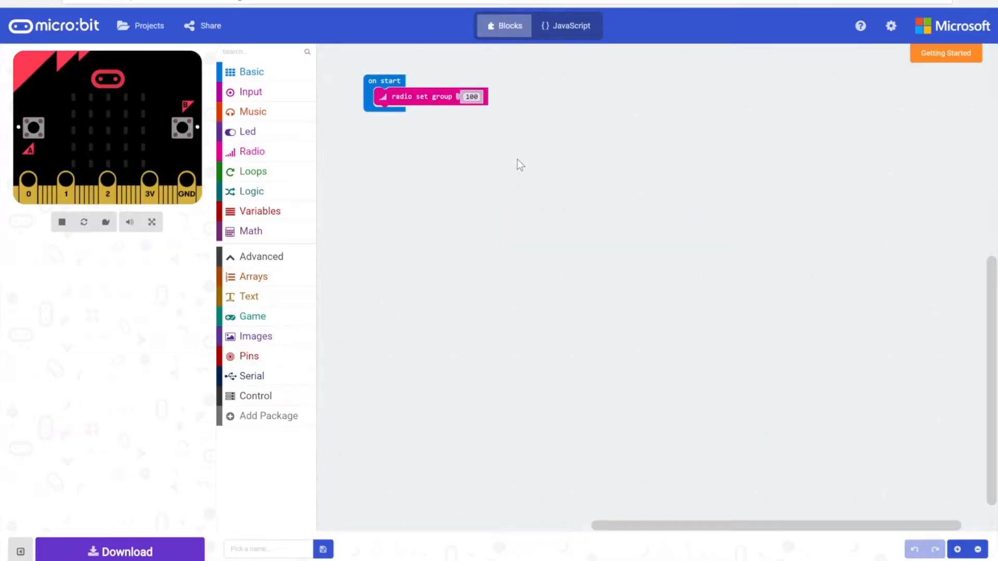
mouse_move(379, 239)
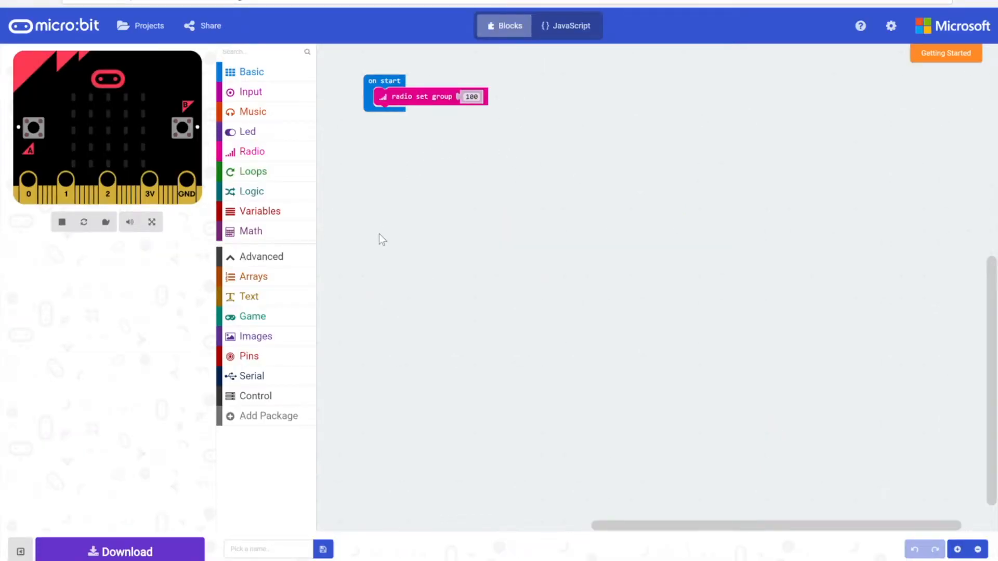
left_click(252, 151)
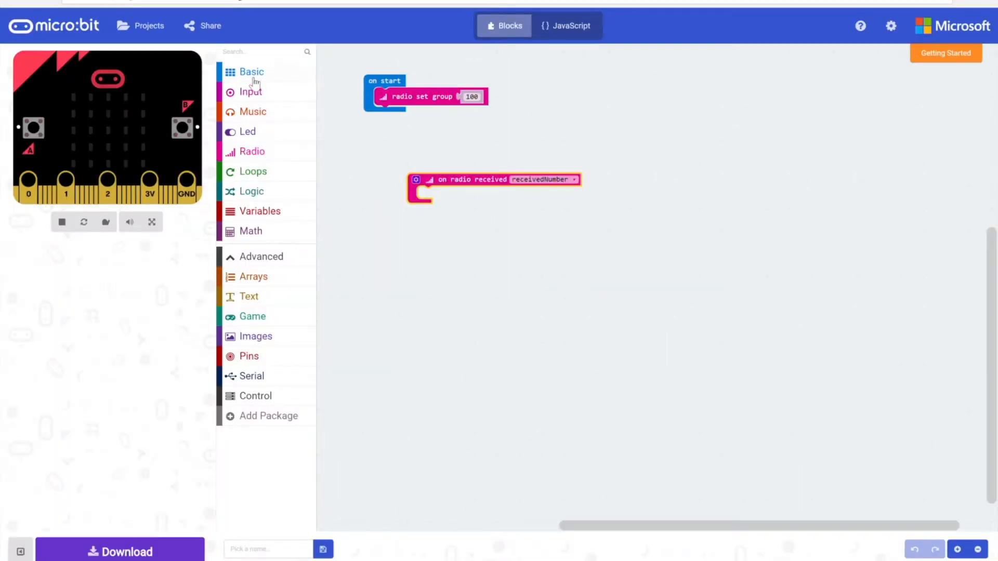
Build an 'if receivedNumber = 20' condition inside the on radio received handler.
left_click(251, 191)
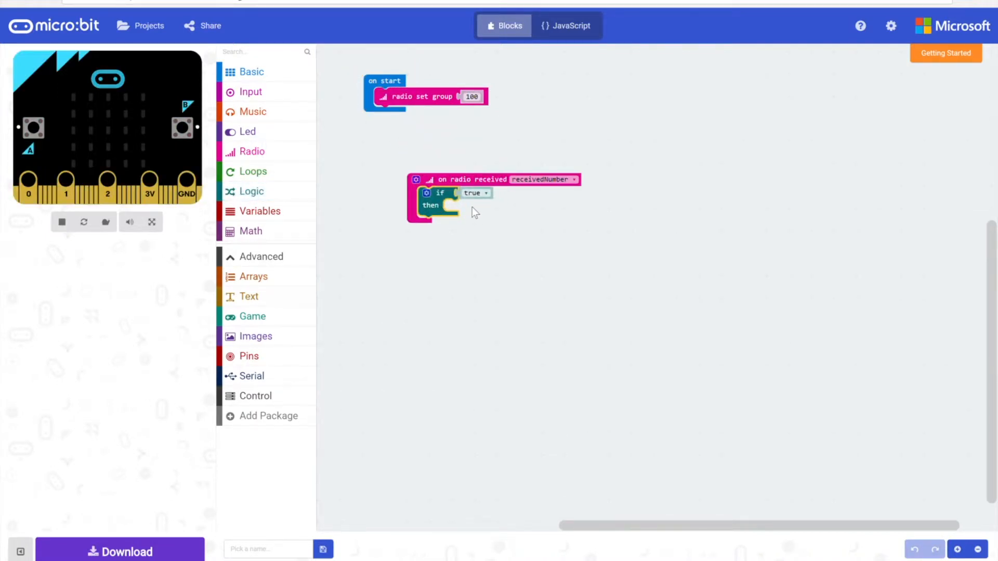
left_click(251, 191)
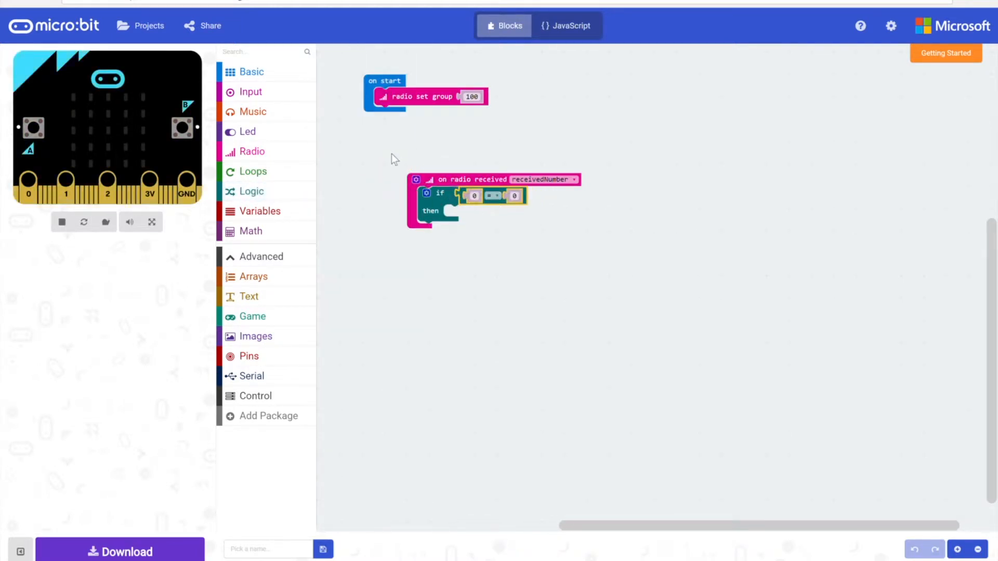
left_click(258, 210)
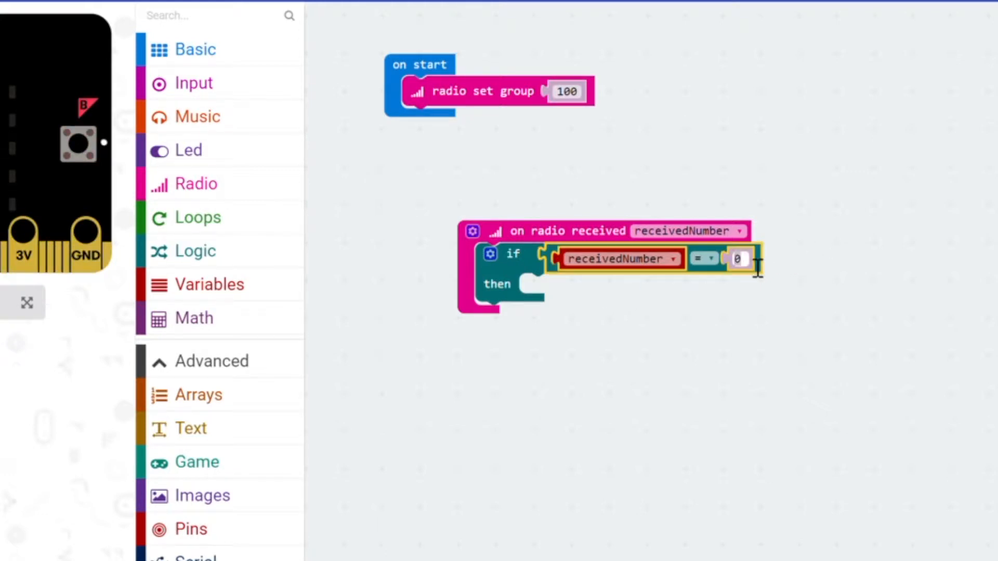
type("20")
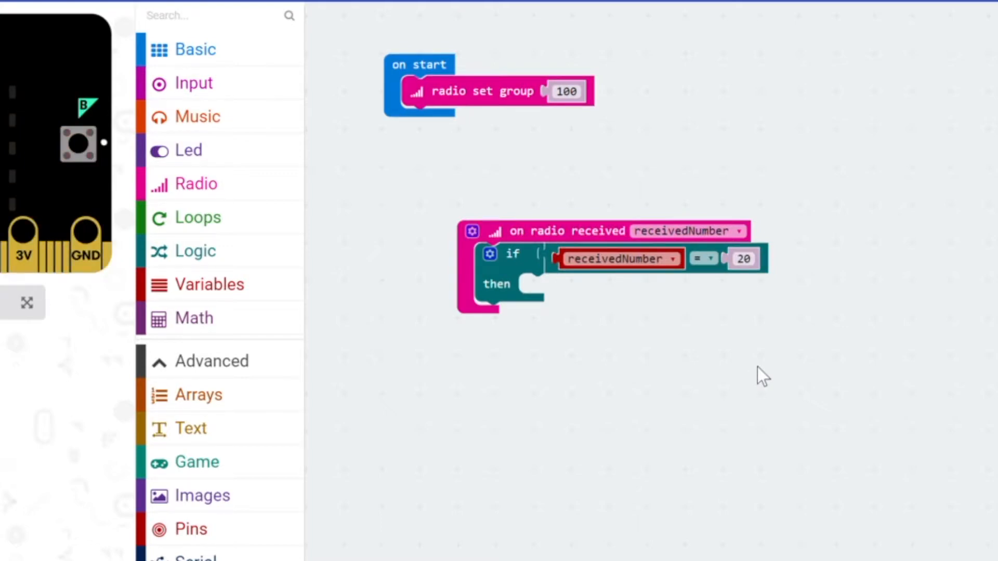
mouse_move(476, 122)
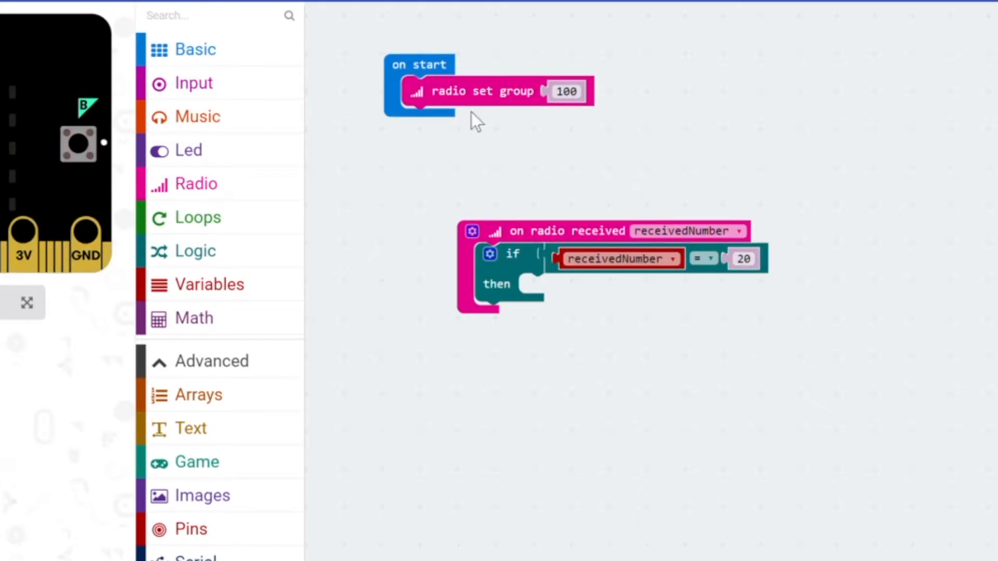
Add a show leds block and light the diagonal LEDs to draw an X.
left_click(195, 49)
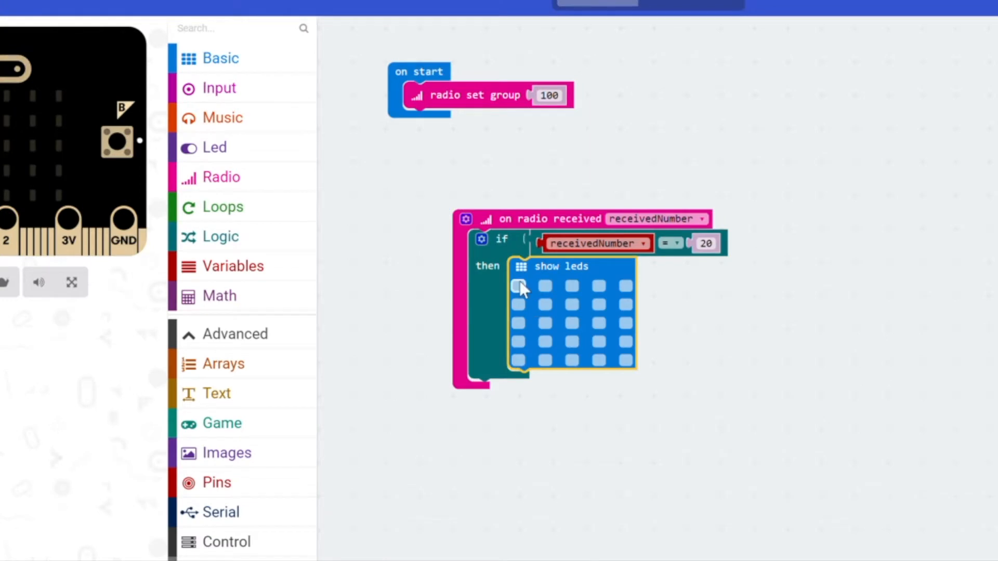
left_click(518, 286)
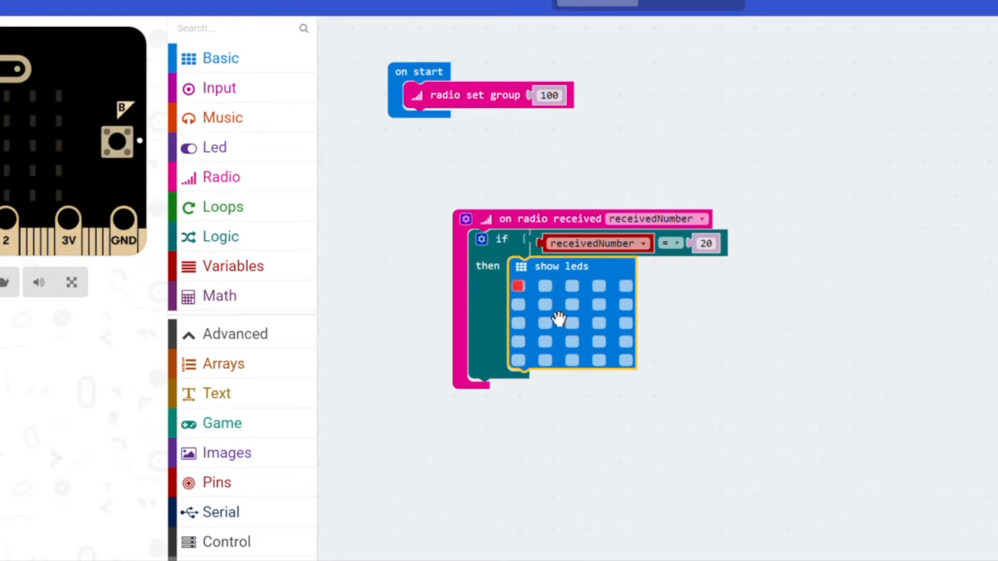
left_click(544, 304)
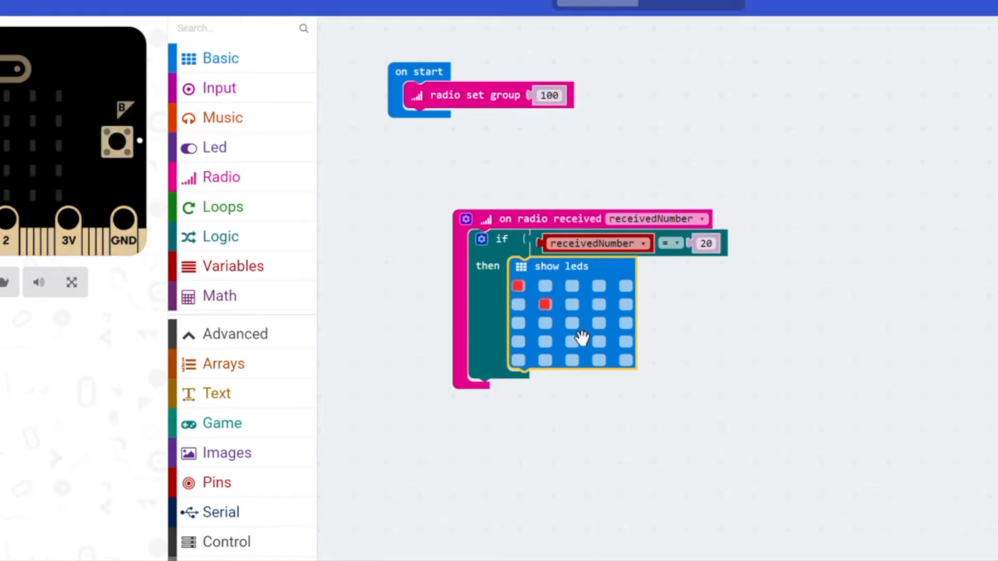
left_click(570, 323)
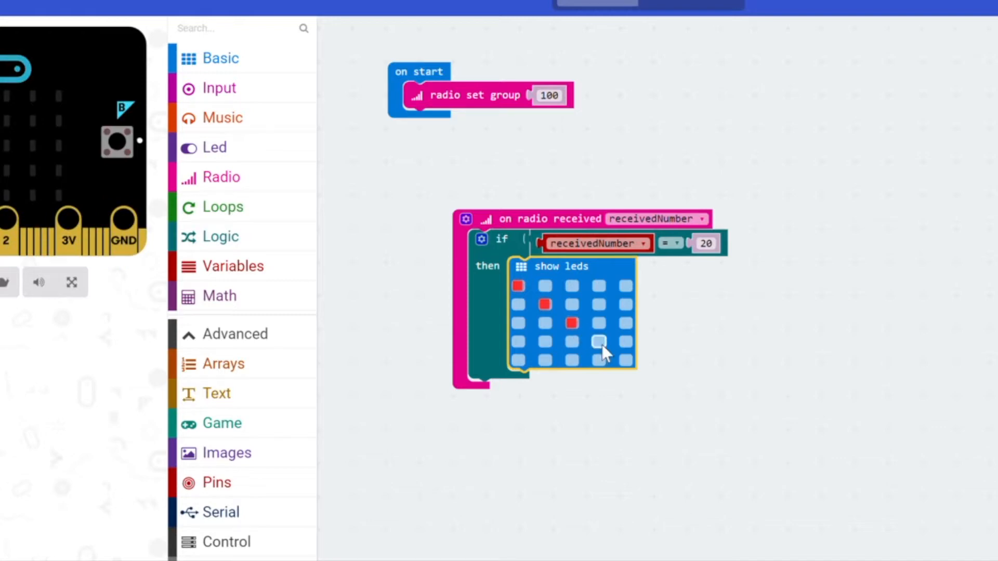
left_click(624, 360)
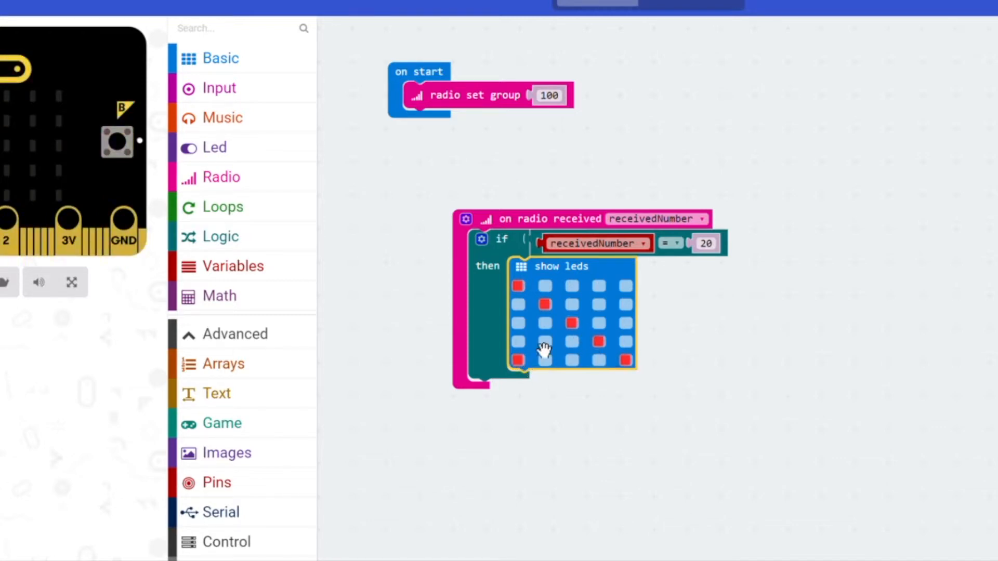
left_click(599, 304)
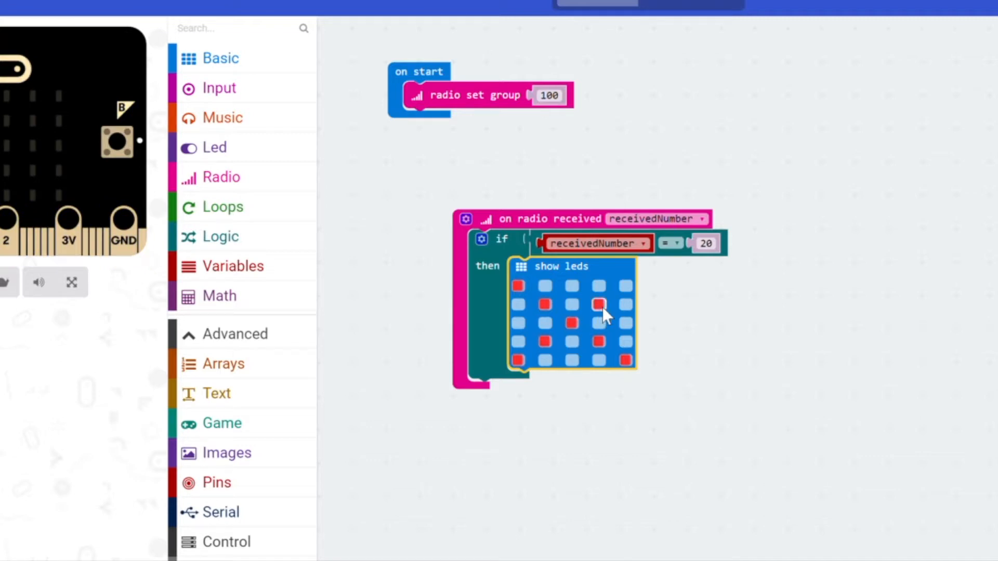
left_click(598, 304)
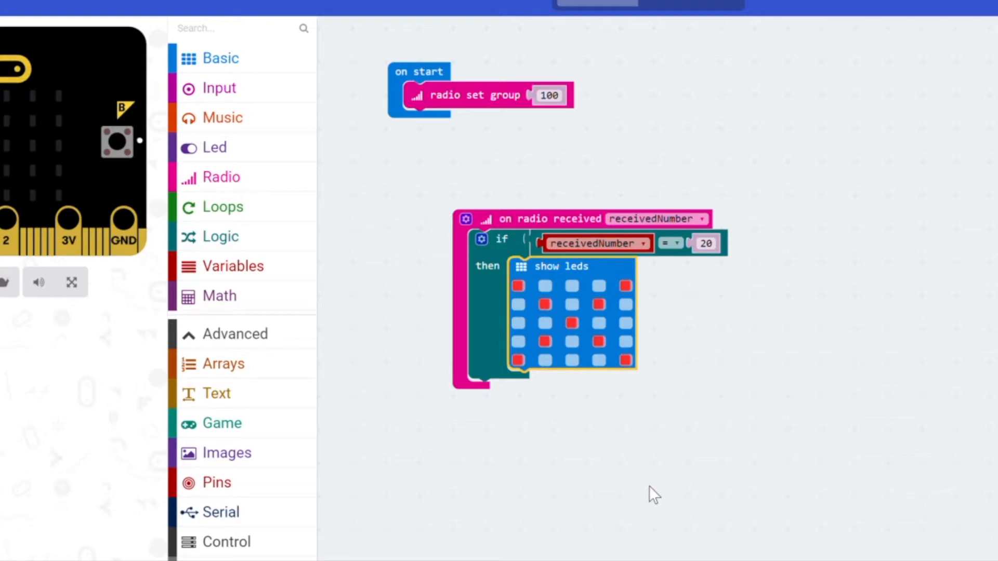
mouse_move(589, 421)
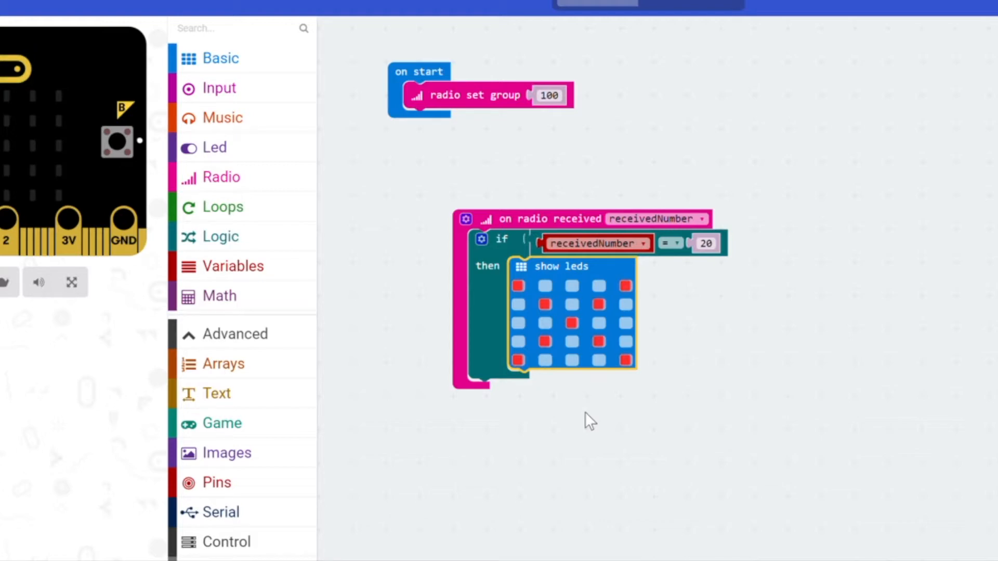
Add a start melody block below the X, playing 'jump up' once.
left_click(222, 118)
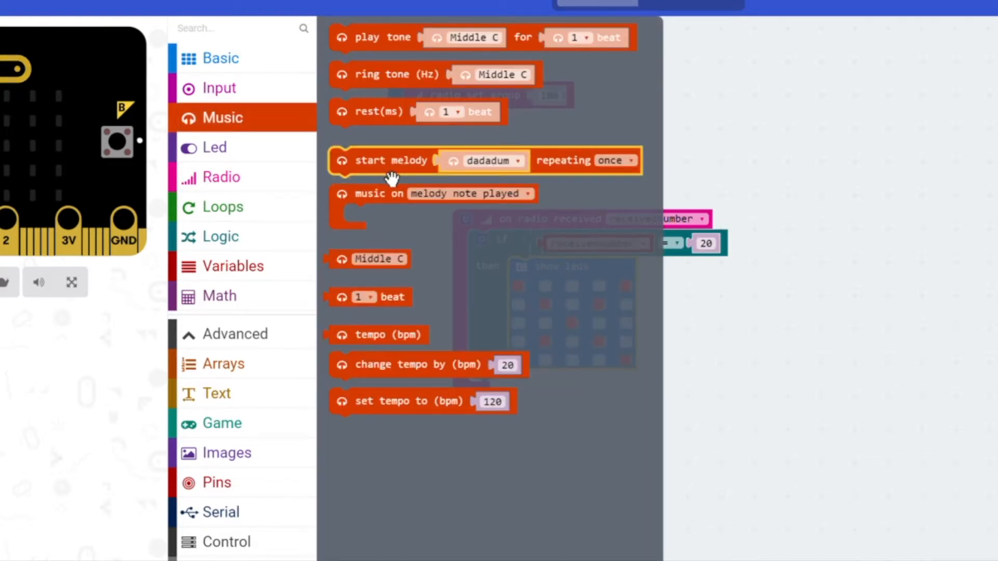
mouse_move(413, 74)
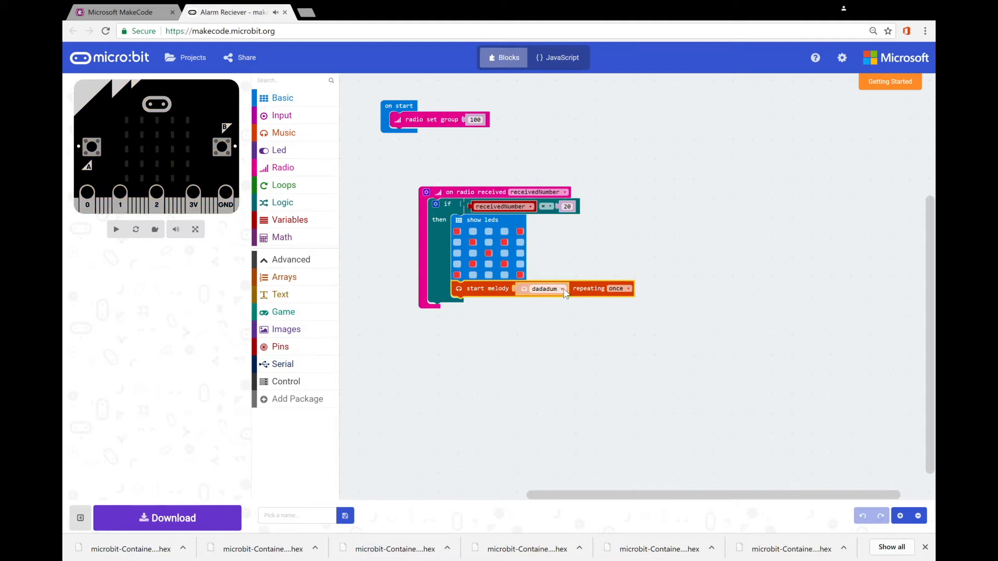
left_click(544, 289)
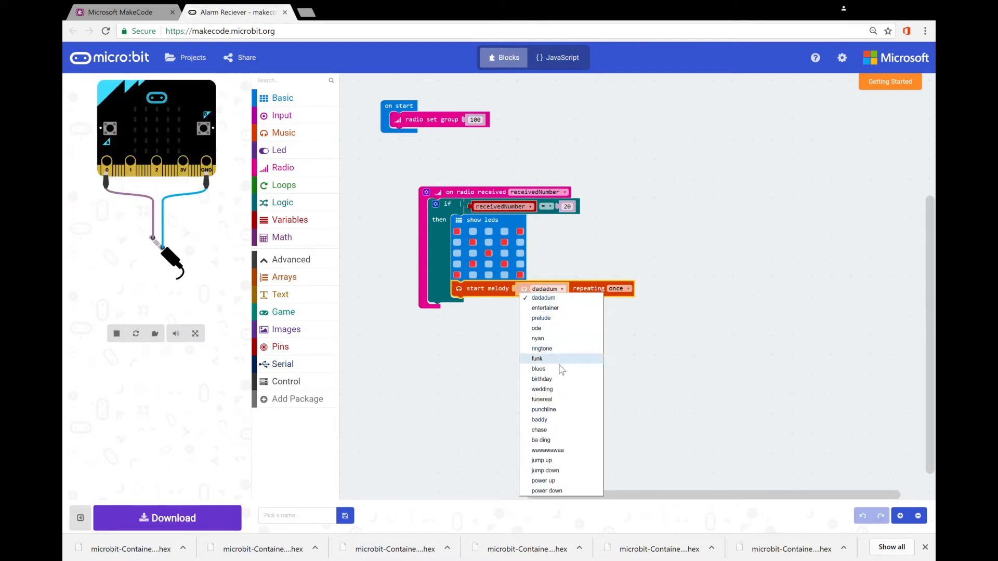
mouse_move(557, 460)
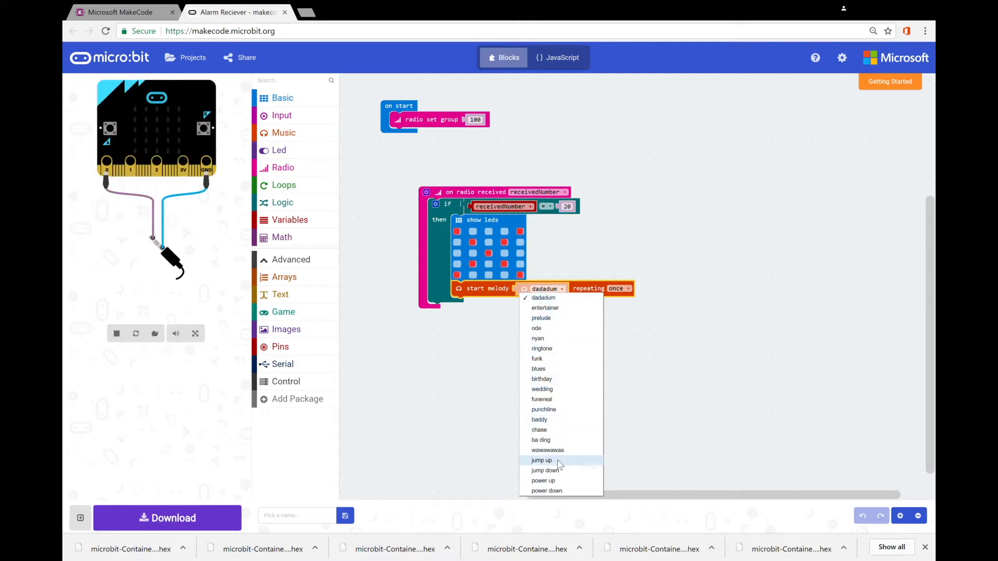
left_click(541, 461)
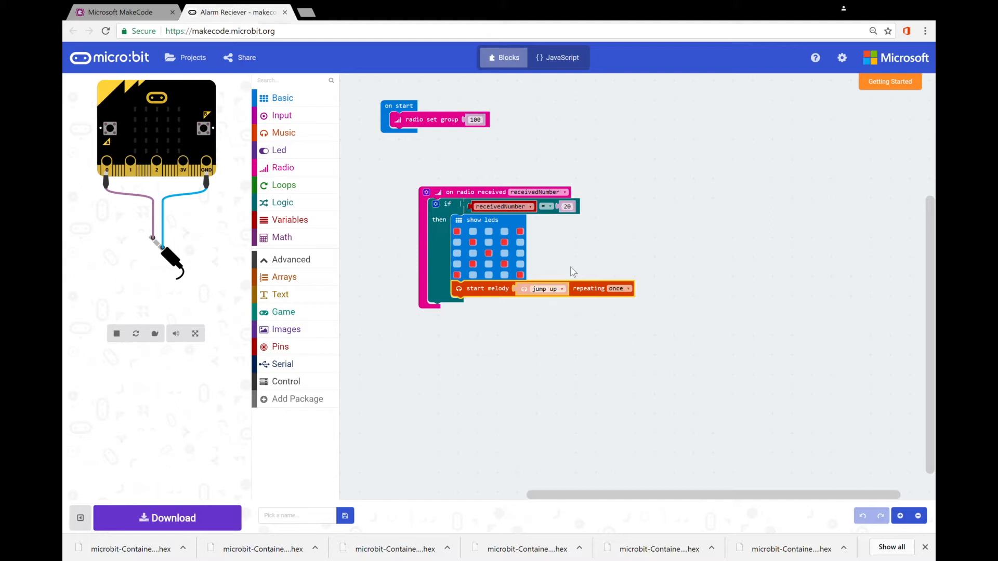
left_click(282, 97)
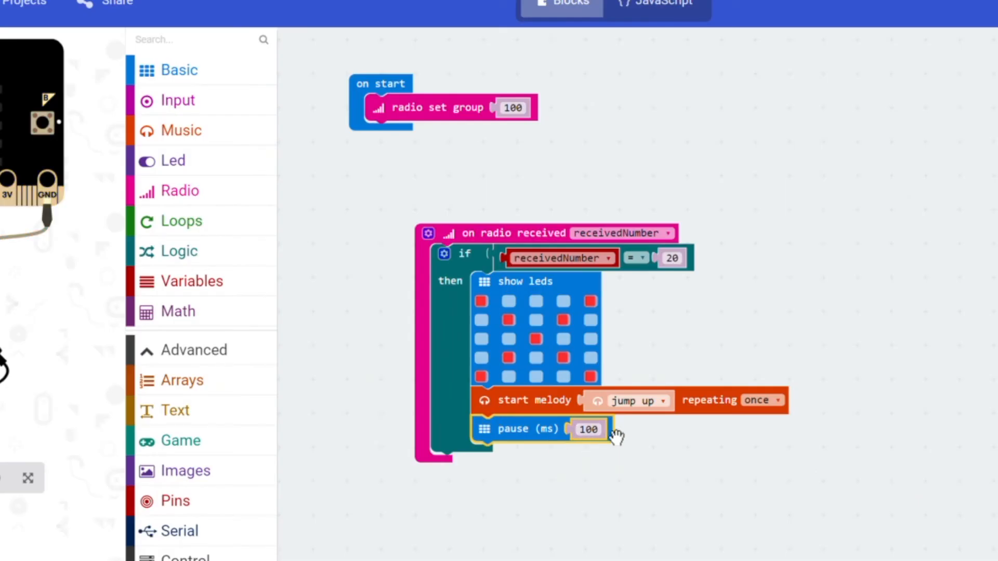
Change the pause to 1000 ms and follow it with a clear screen block.
left_click(587, 428)
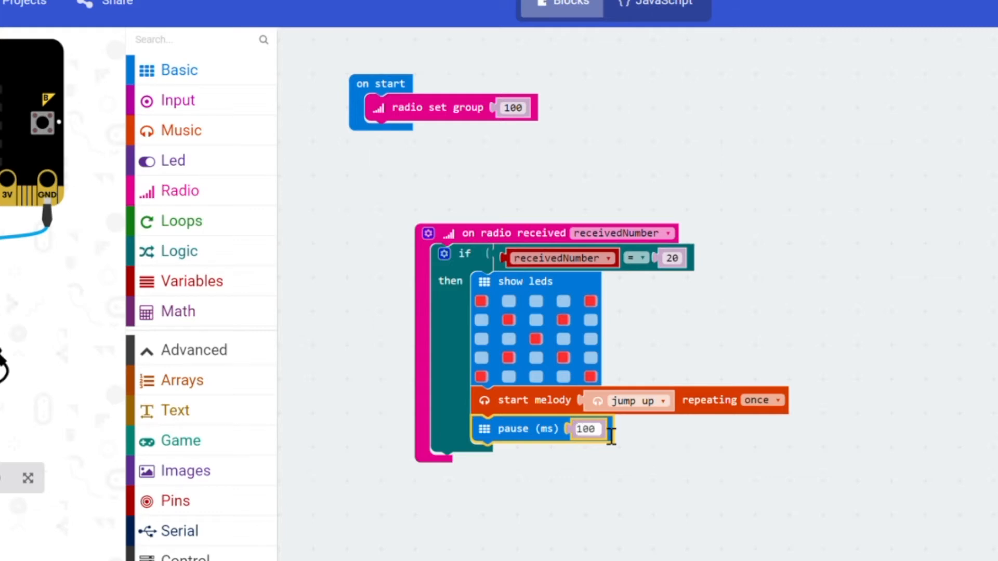
type("1000")
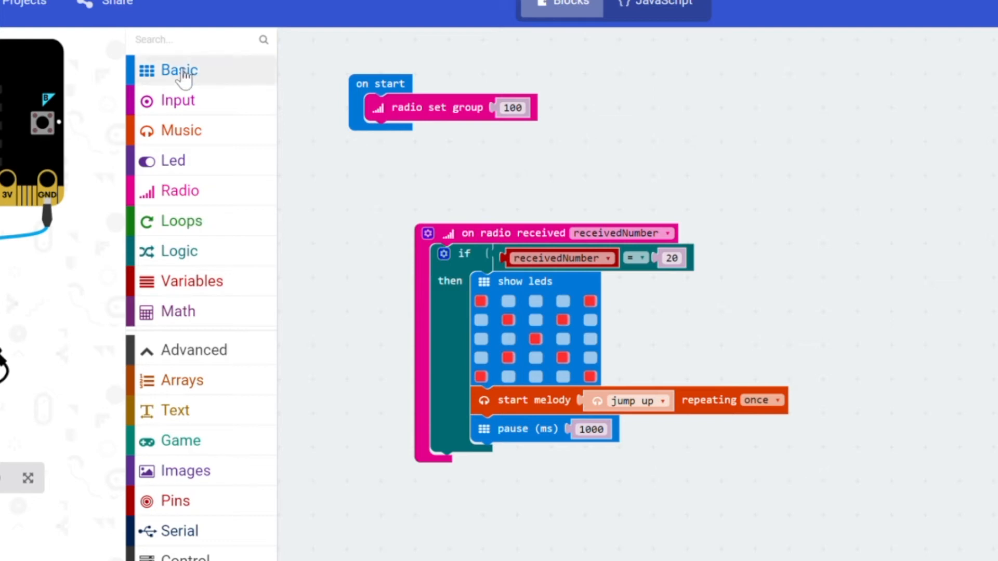
left_click(179, 70)
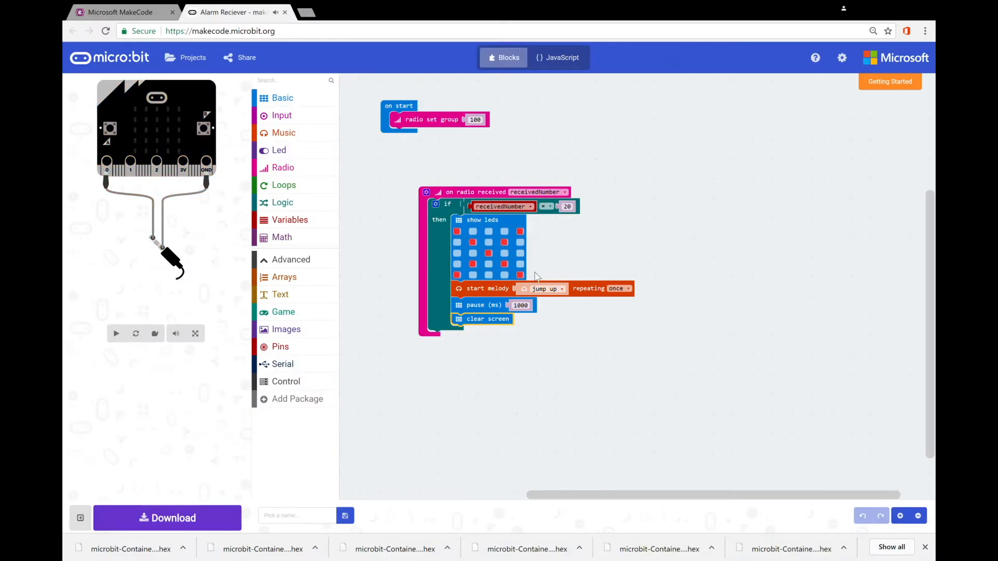
left_click(115, 334)
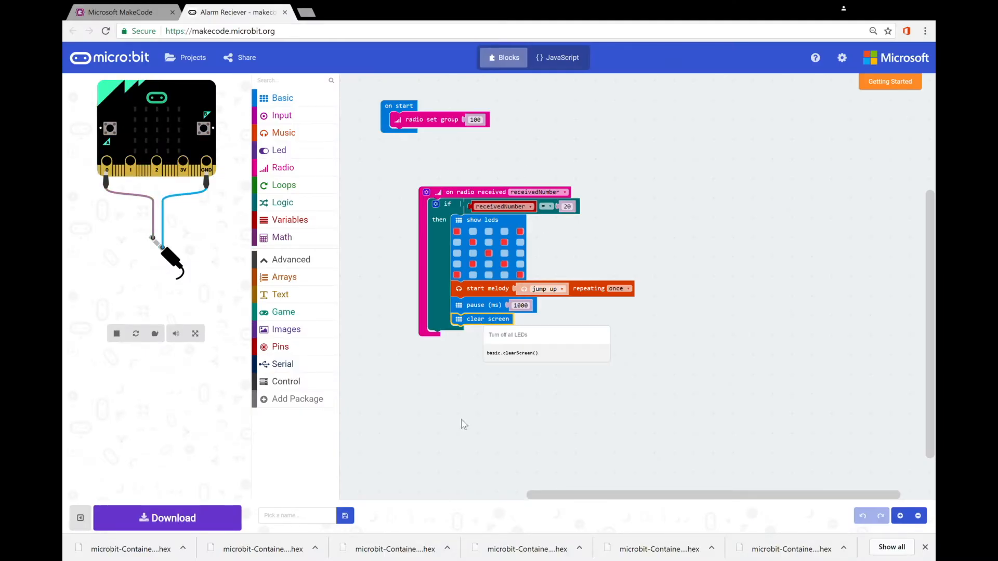
mouse_move(485, 407)
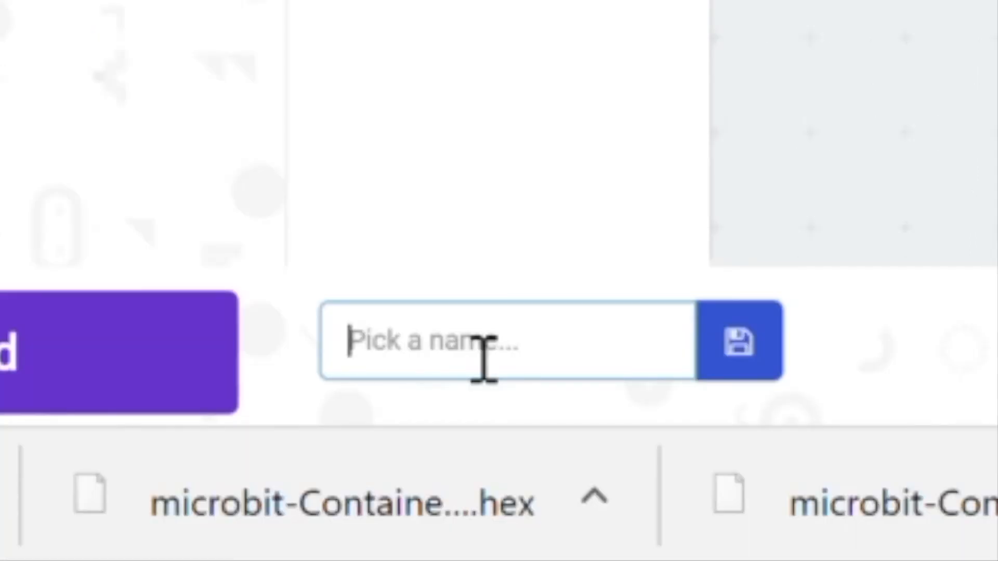
Name the project 'Food Alarm' and save it.
type("Food A")
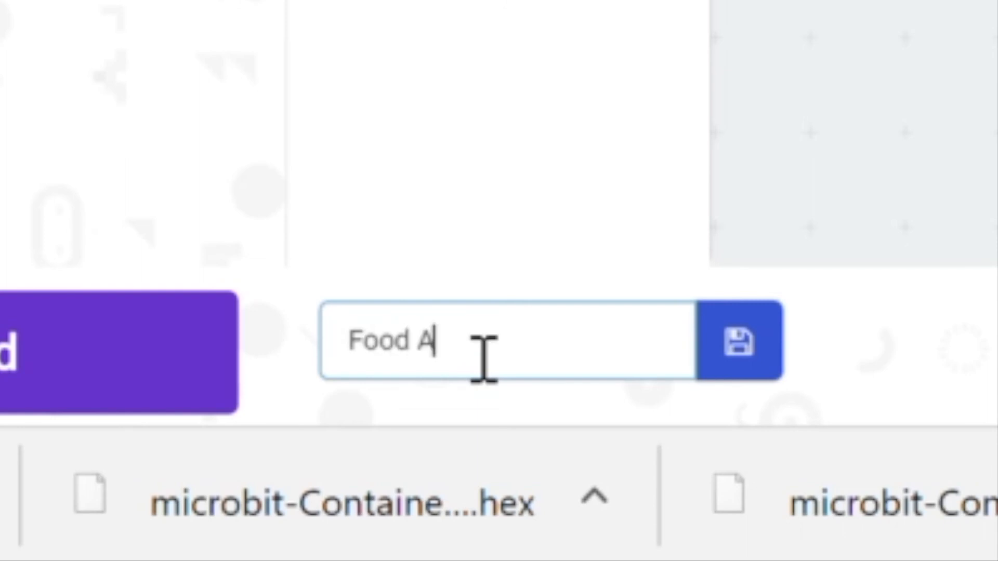
type("larm")
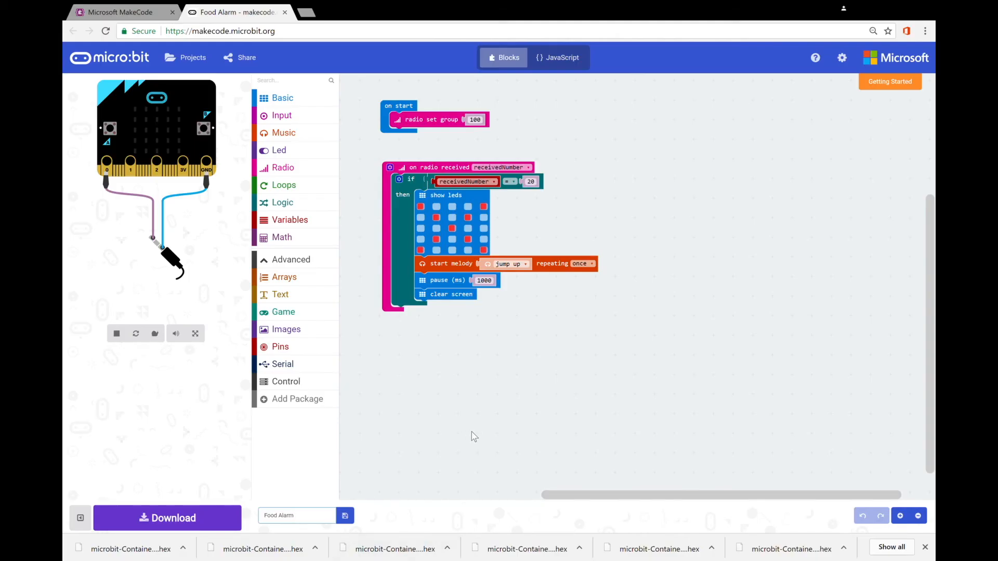
left_click(296, 516)
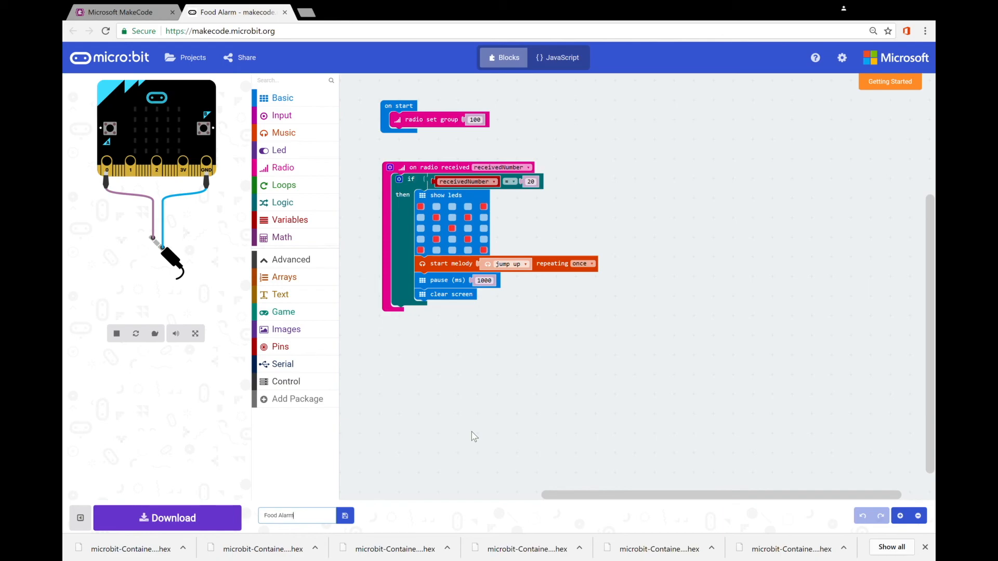